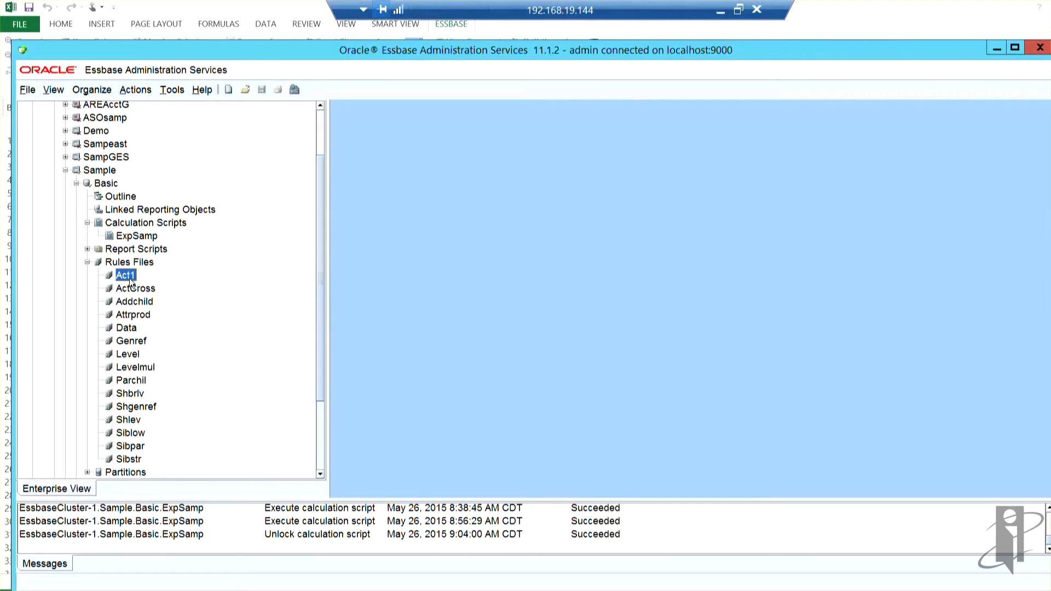
- Open the Act1 rules file and review its data load header definition naming Actual
double_click(125, 275)
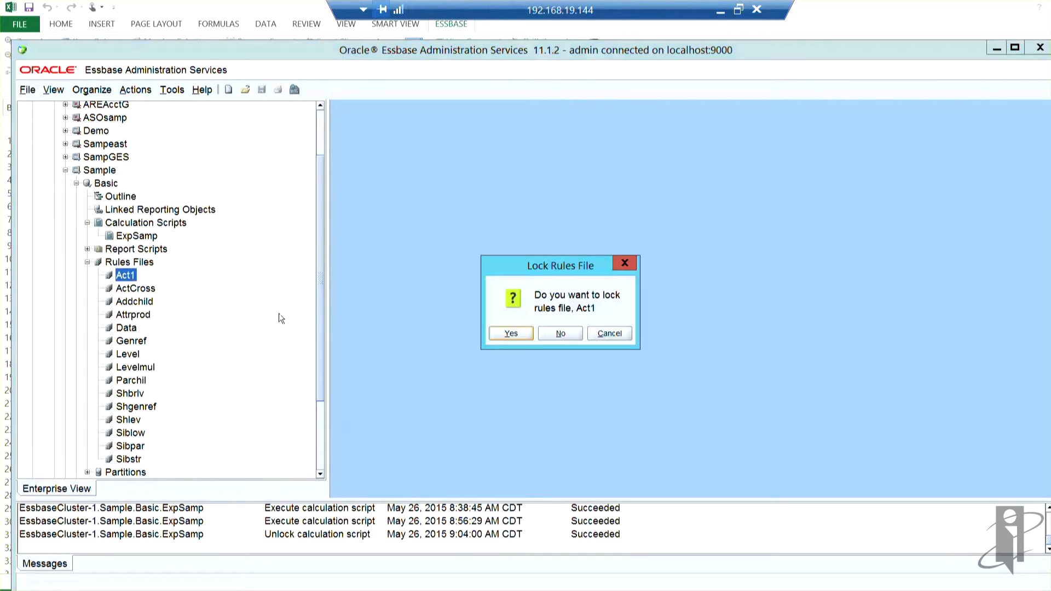
left_click(511, 334)
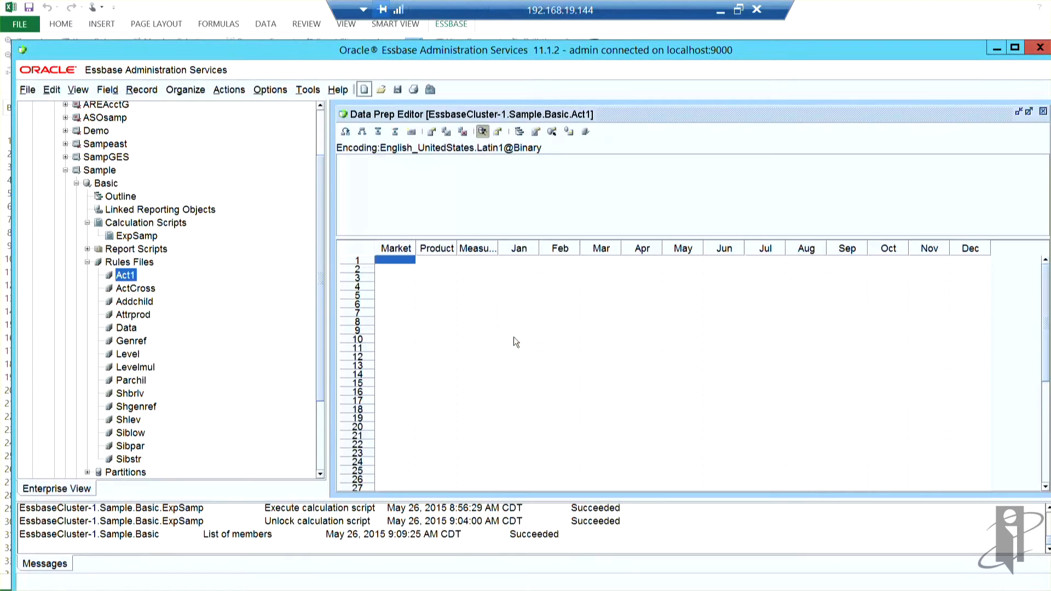
mouse_move(611, 174)
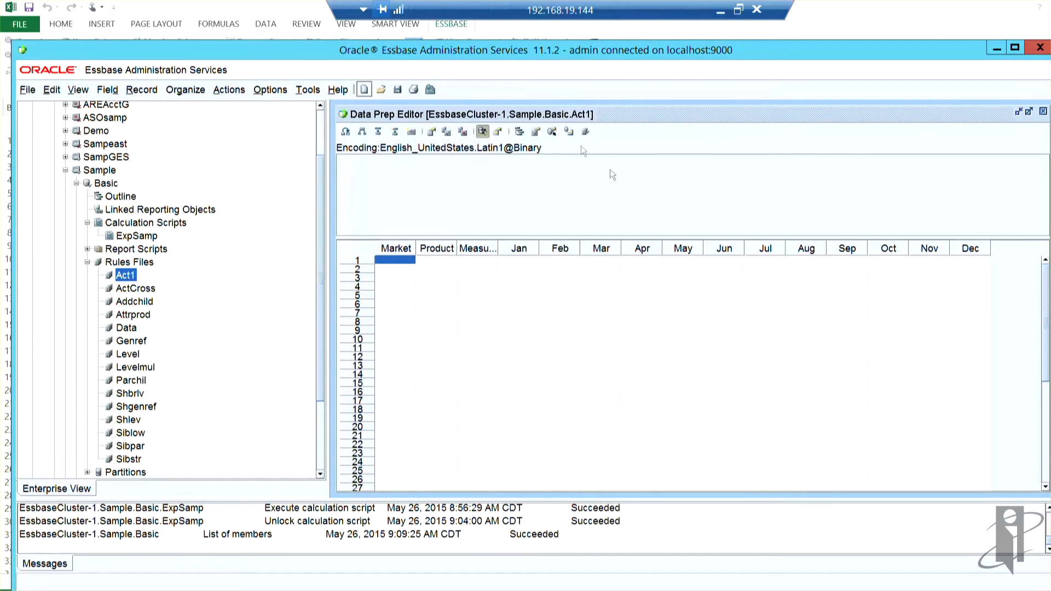
mouse_move(551, 131)
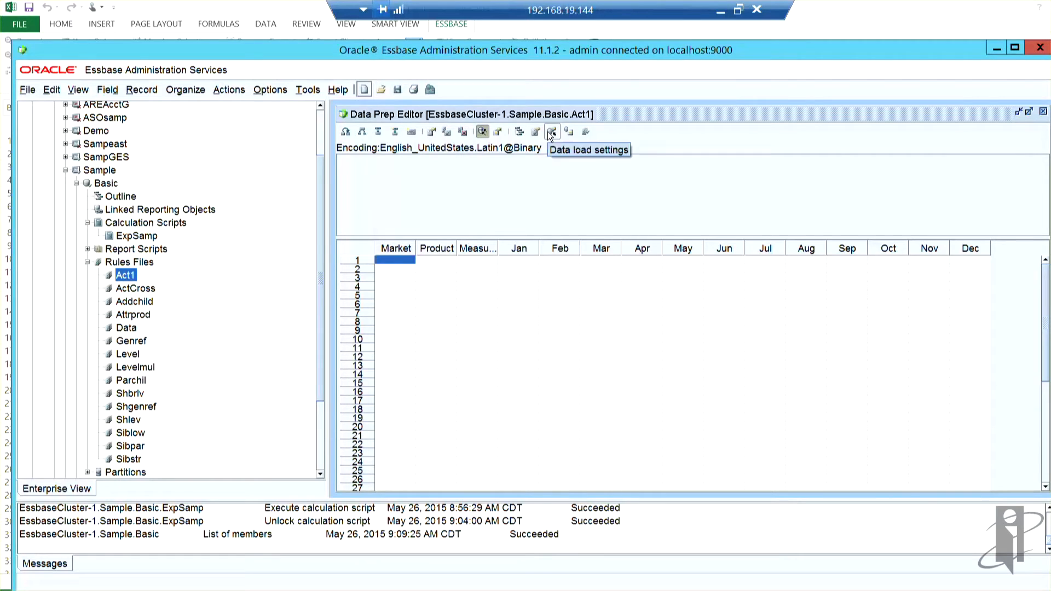
left_click(551, 130)
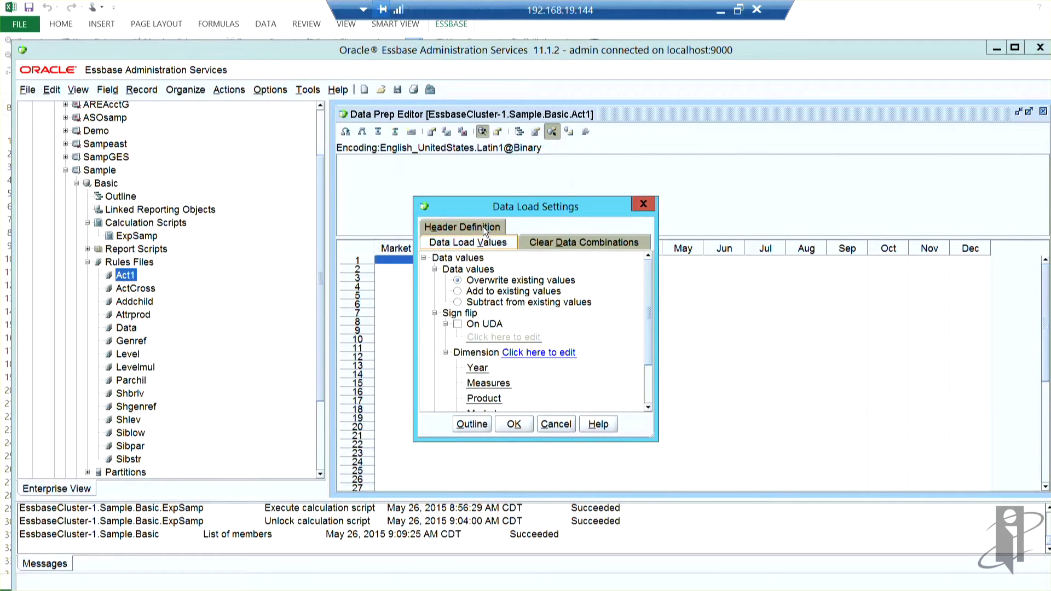
left_click(462, 227)
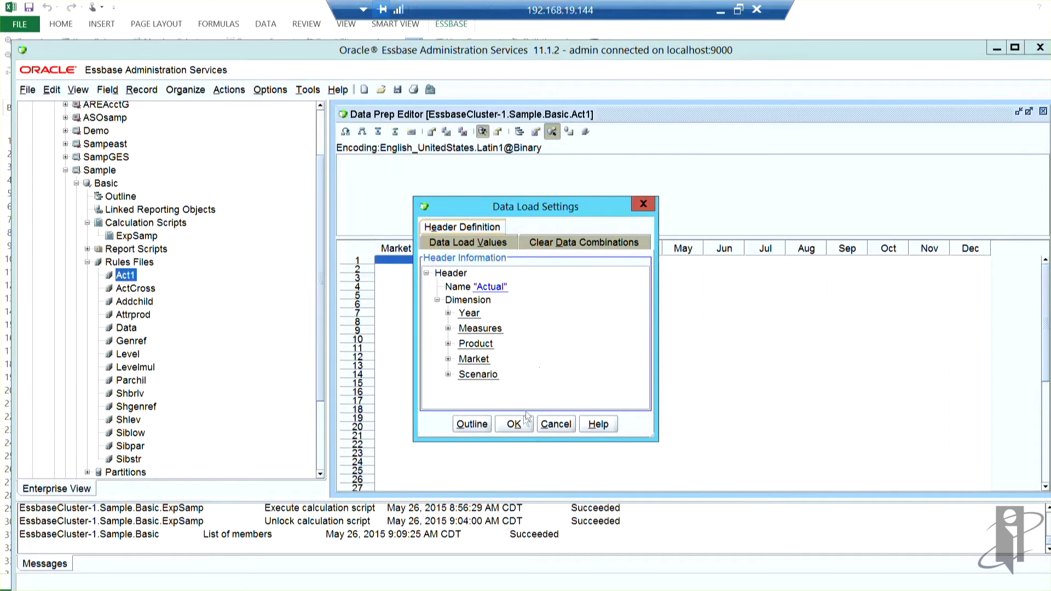
left_click(513, 424)
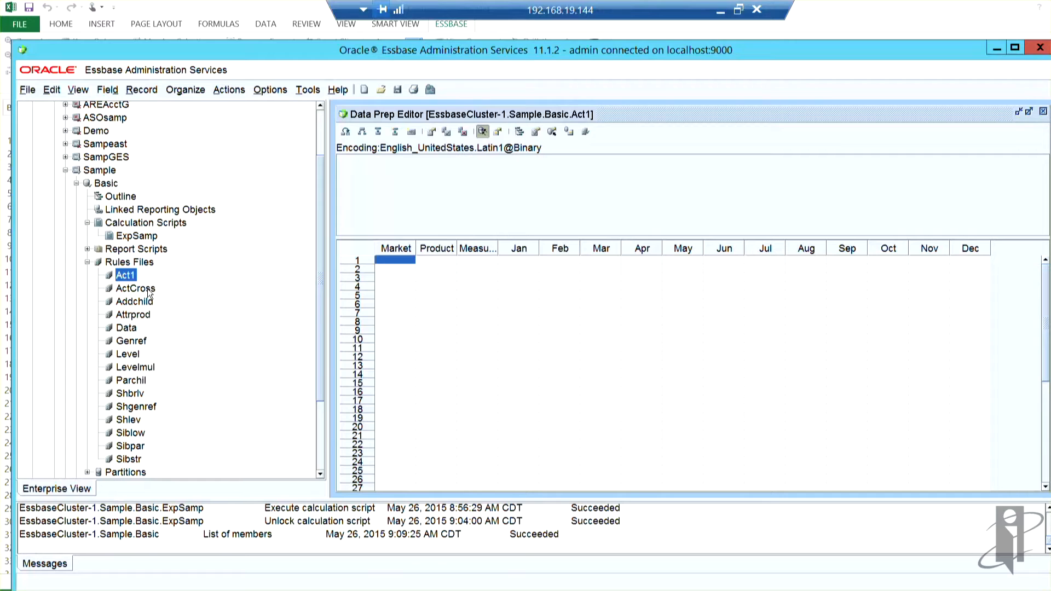
- Open the ActCross rules file and widen the Jan column to read the Actual/Budget headers
double_click(135, 288)
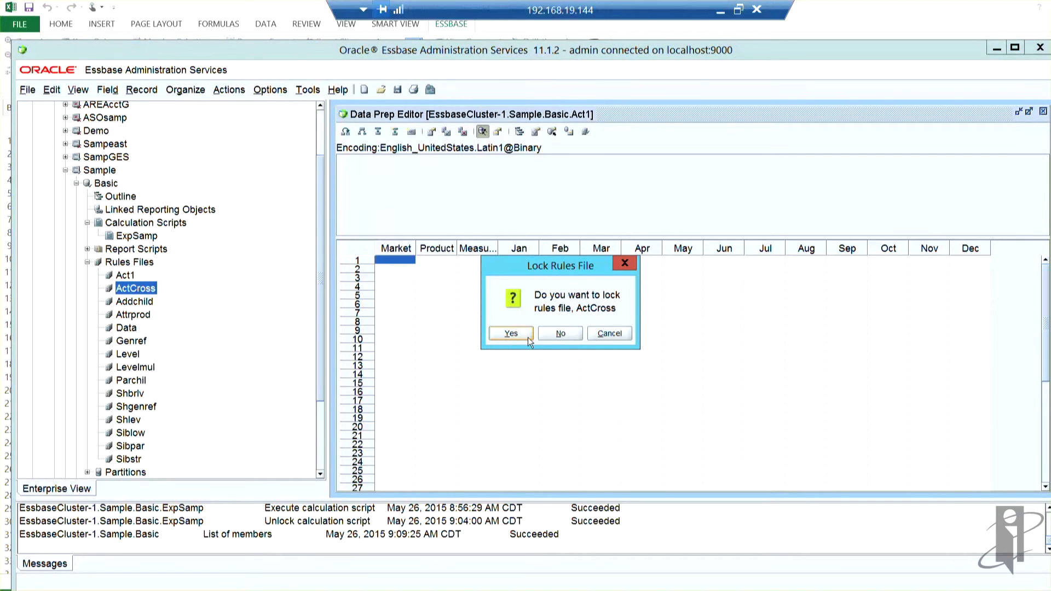
left_click(509, 333)
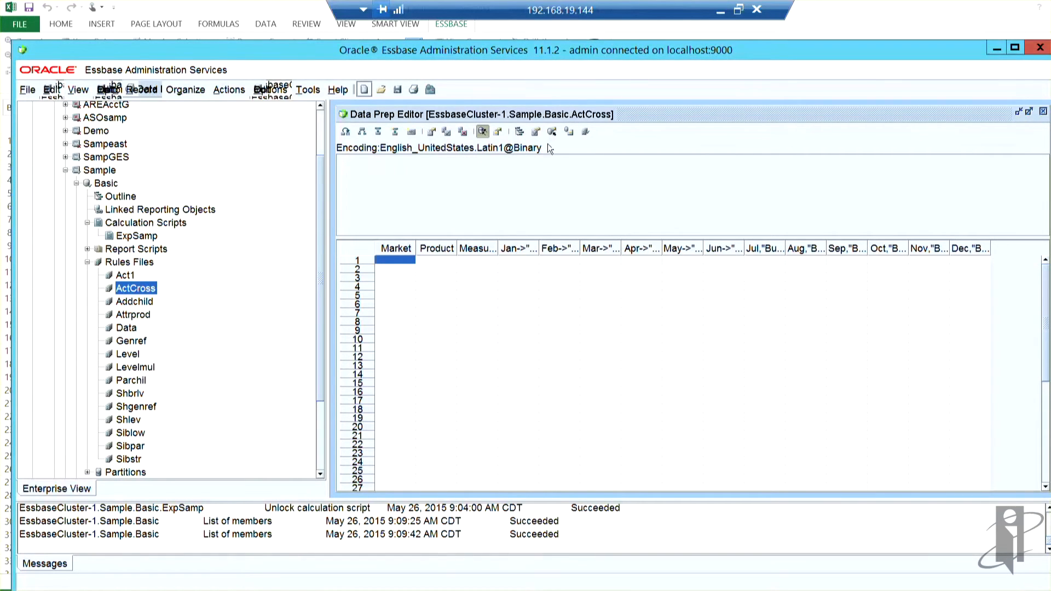
left_click(552, 132)
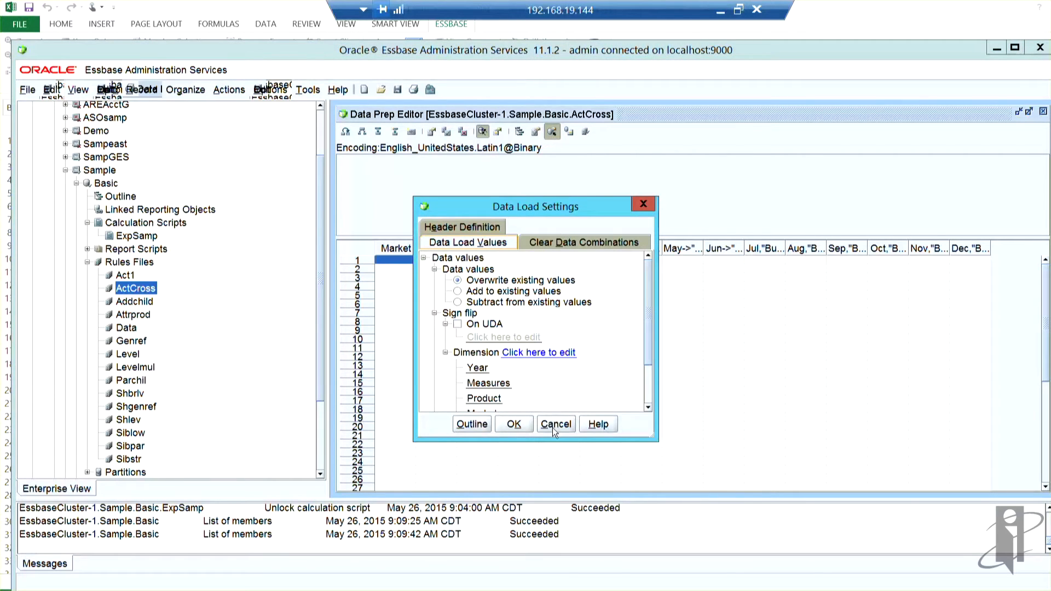
left_click(555, 424)
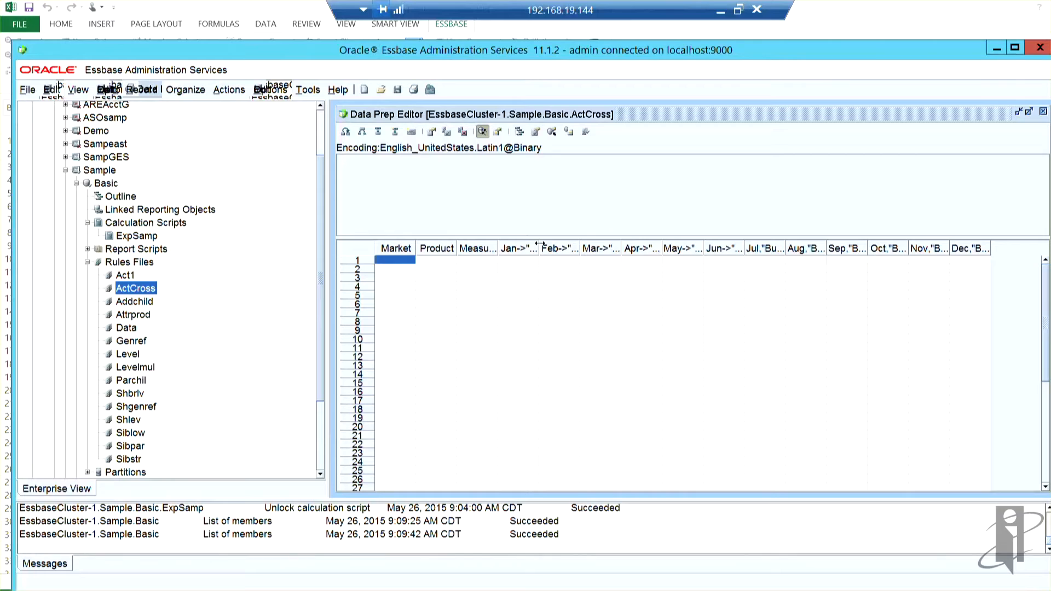
left_click(586, 248)
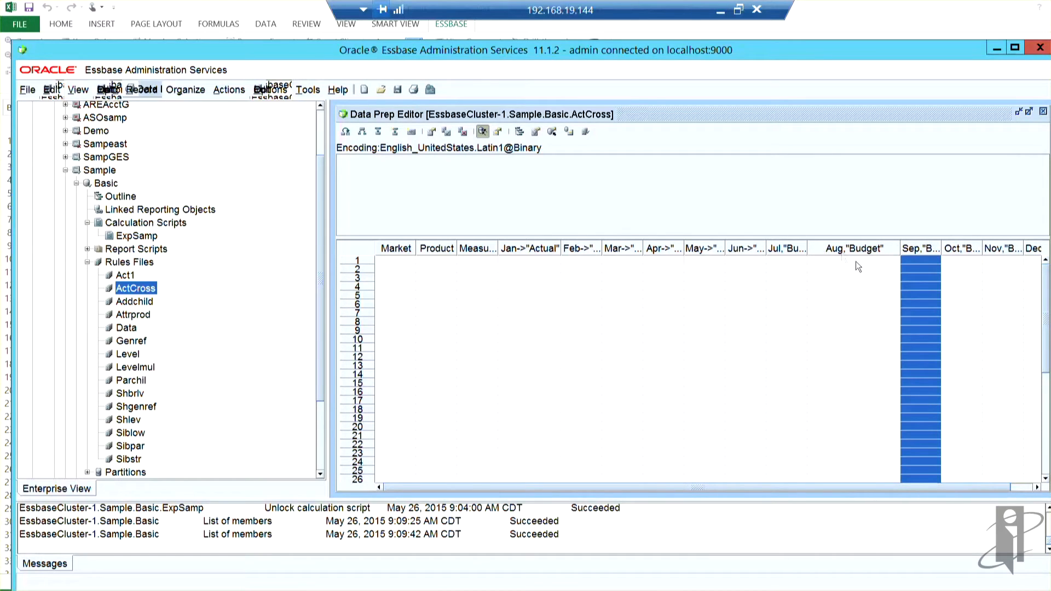
mouse_move(836, 258)
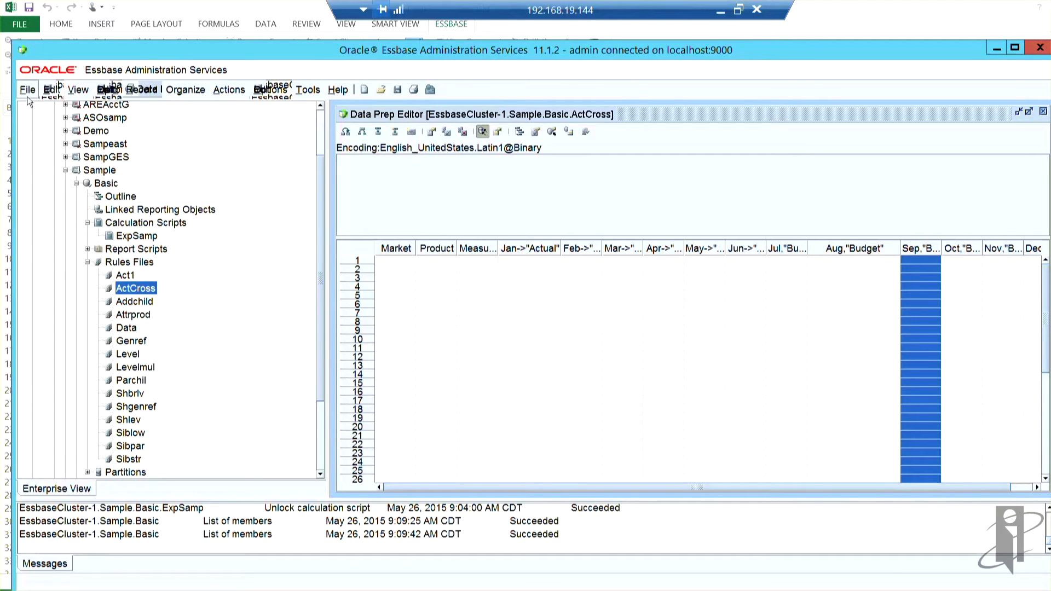
- Open the crossdim_demo MaxL script from the Administration Server's MaxL Scripts
left_click(27, 89)
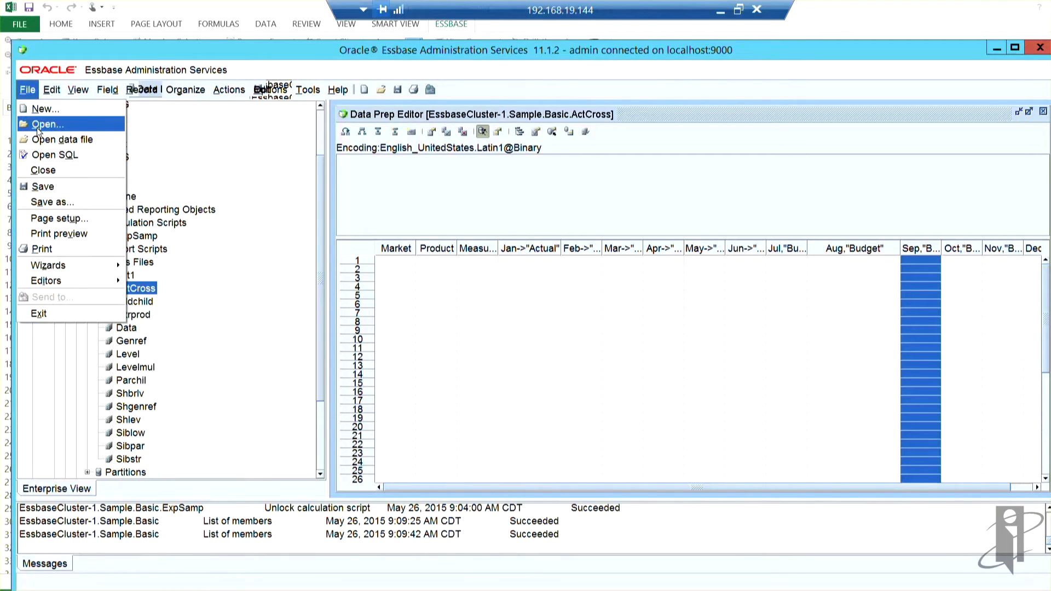
left_click(47, 123)
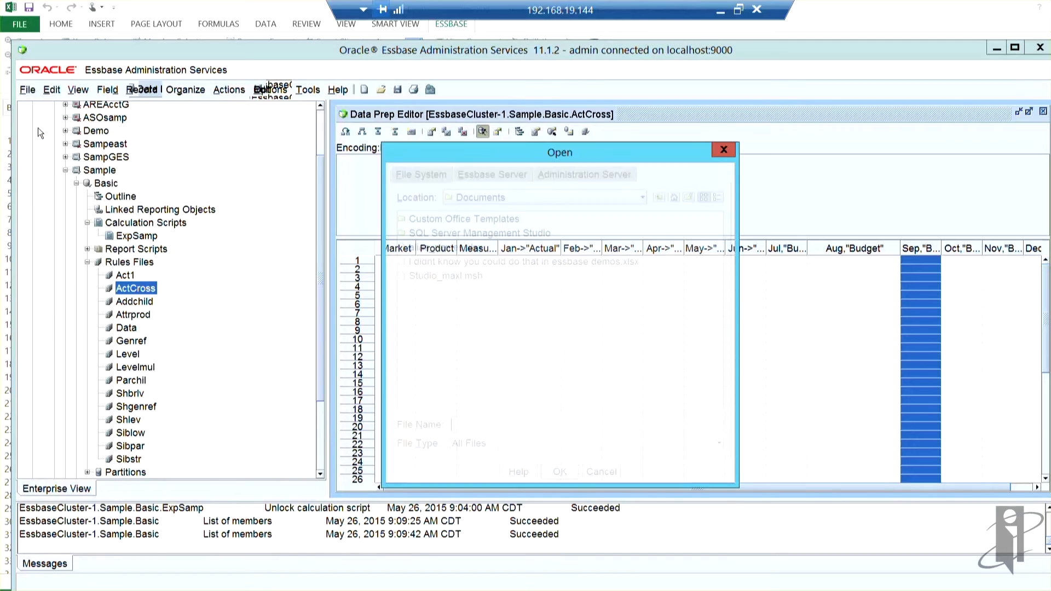
left_click(584, 174)
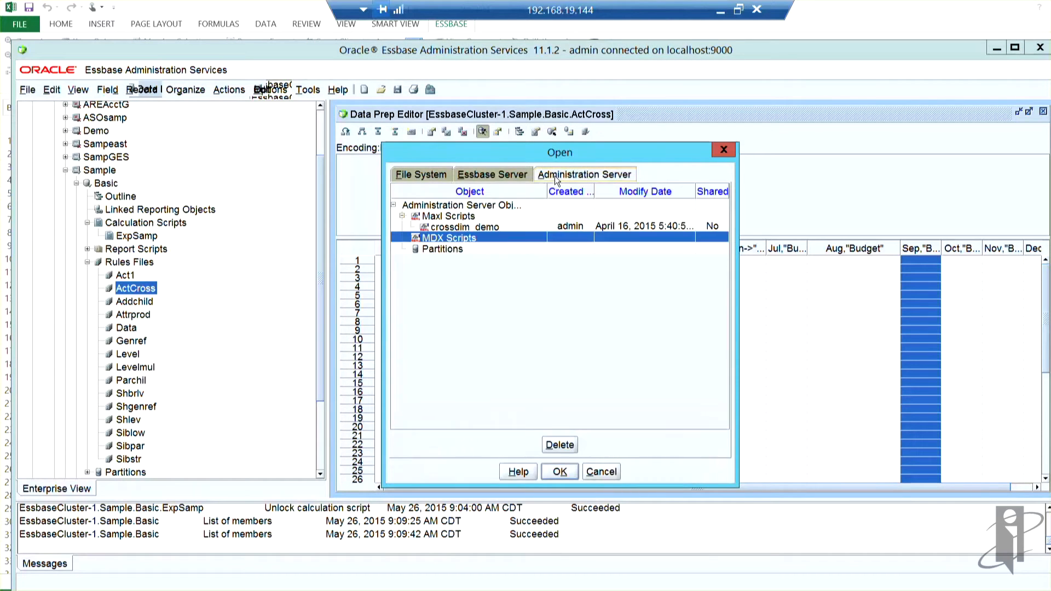
left_click(461, 226)
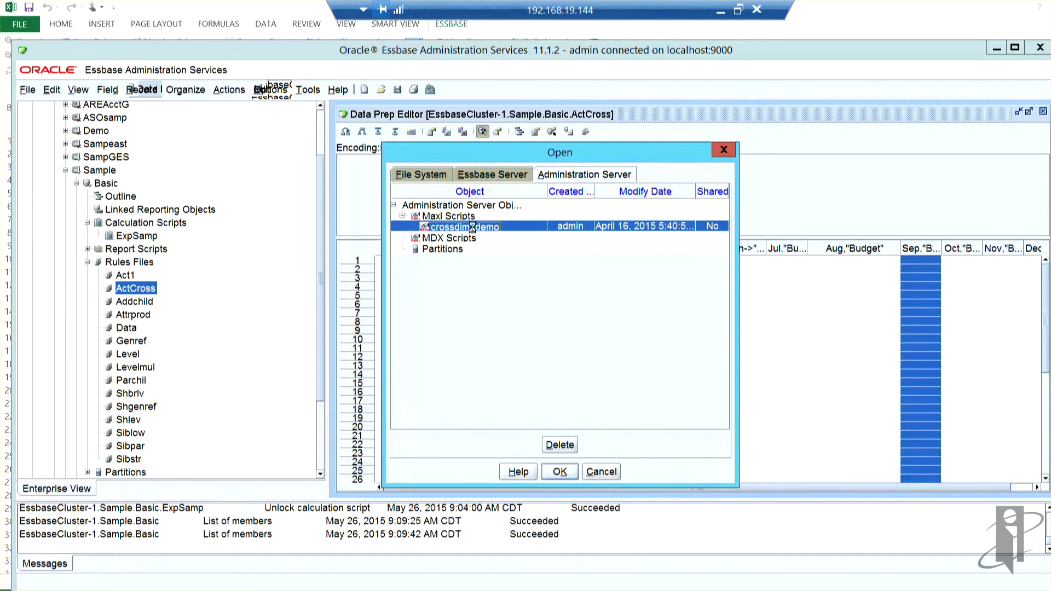
left_click(559, 471)
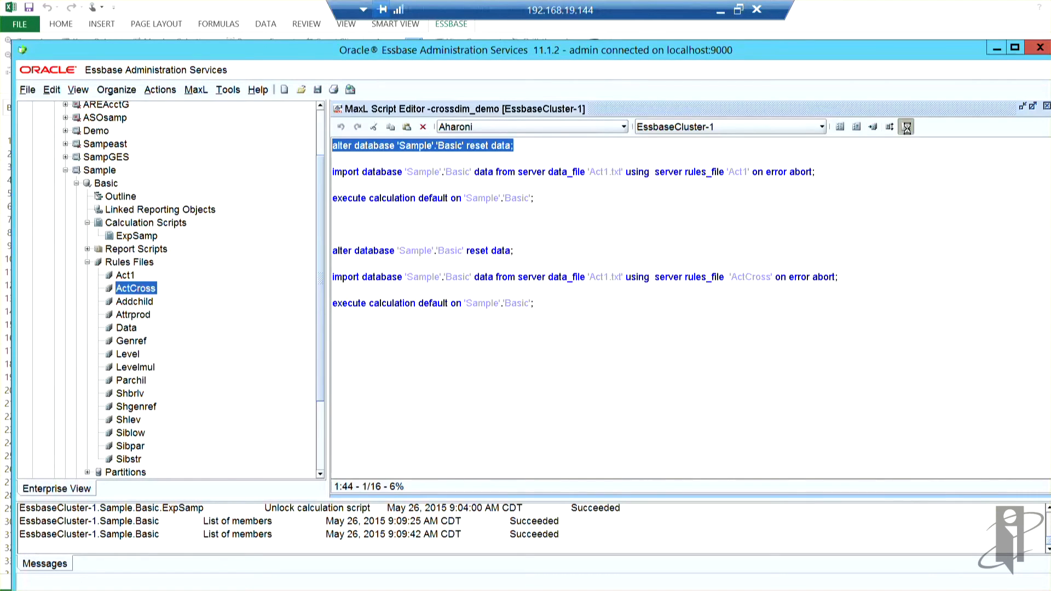
- Reset Sample.Basic, then refresh the CrossDim Demo sheet after signing in, showing all #Missing
left_click(905, 126)
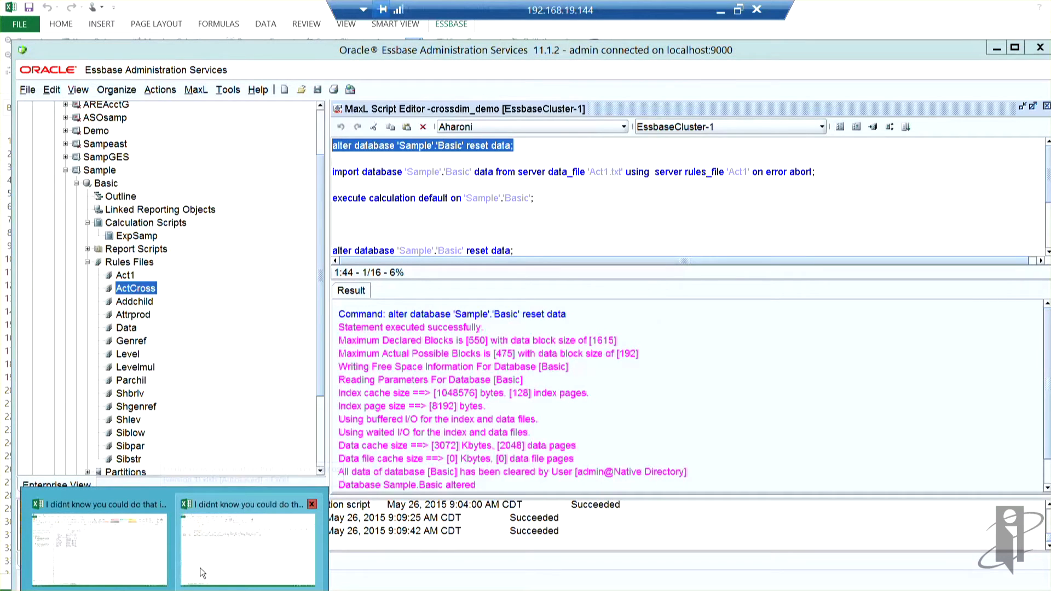
left_click(248, 543)
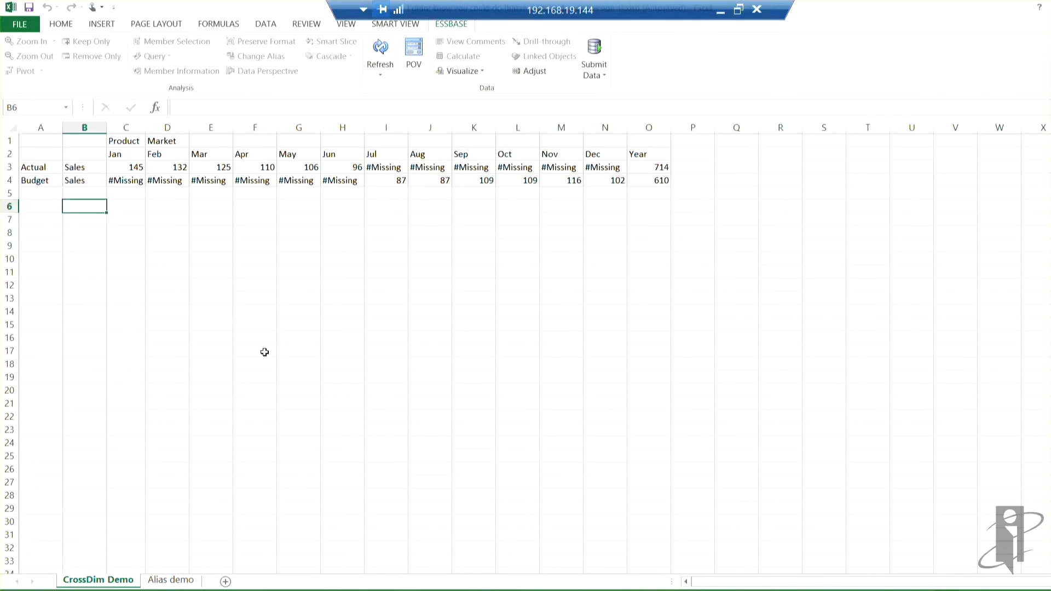
left_click(254, 350)
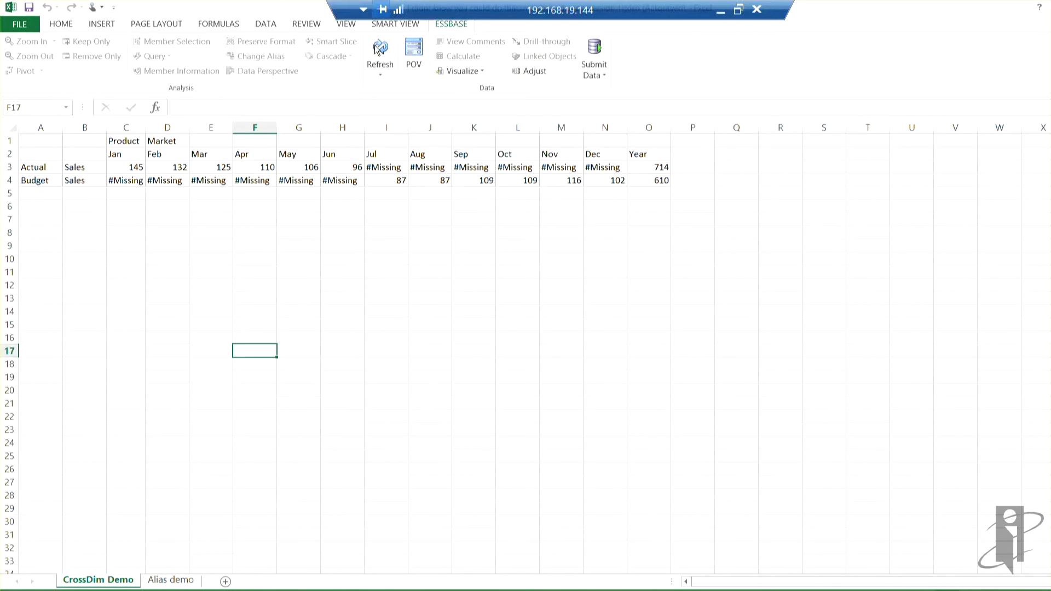
left_click(379, 50)
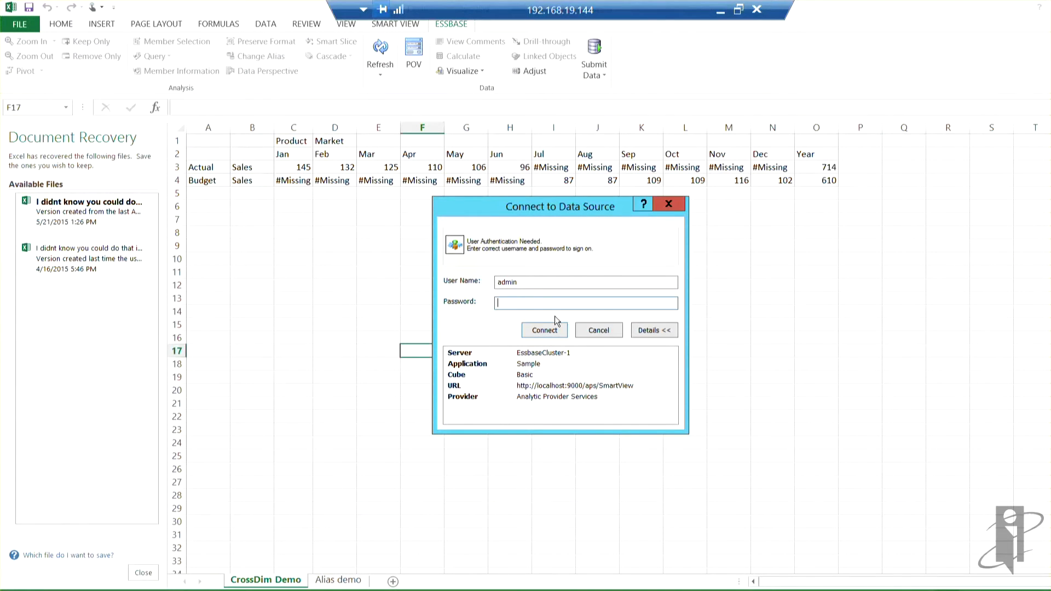
type("password")
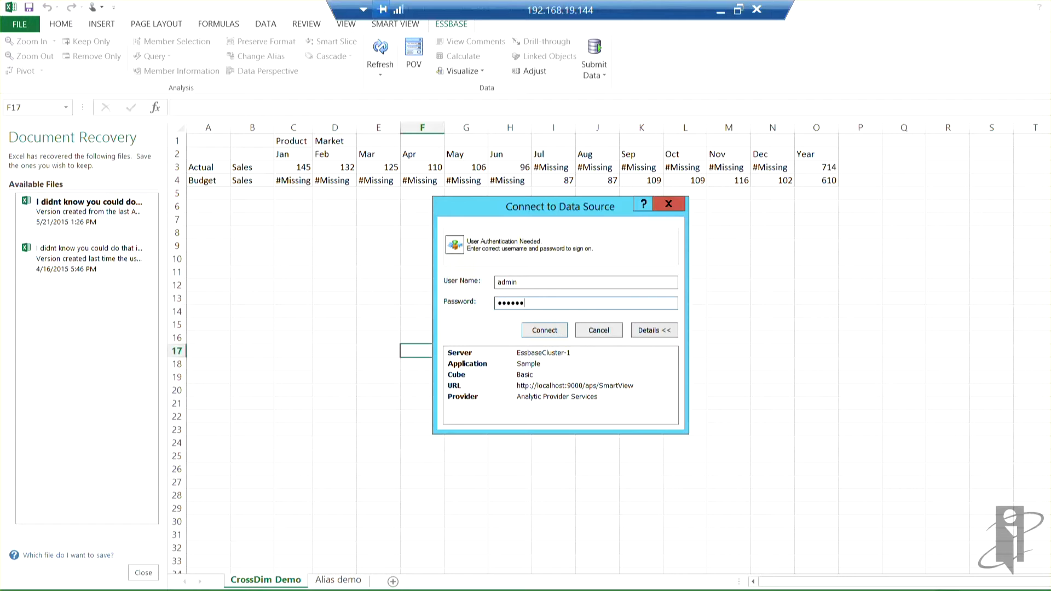
left_click(544, 330)
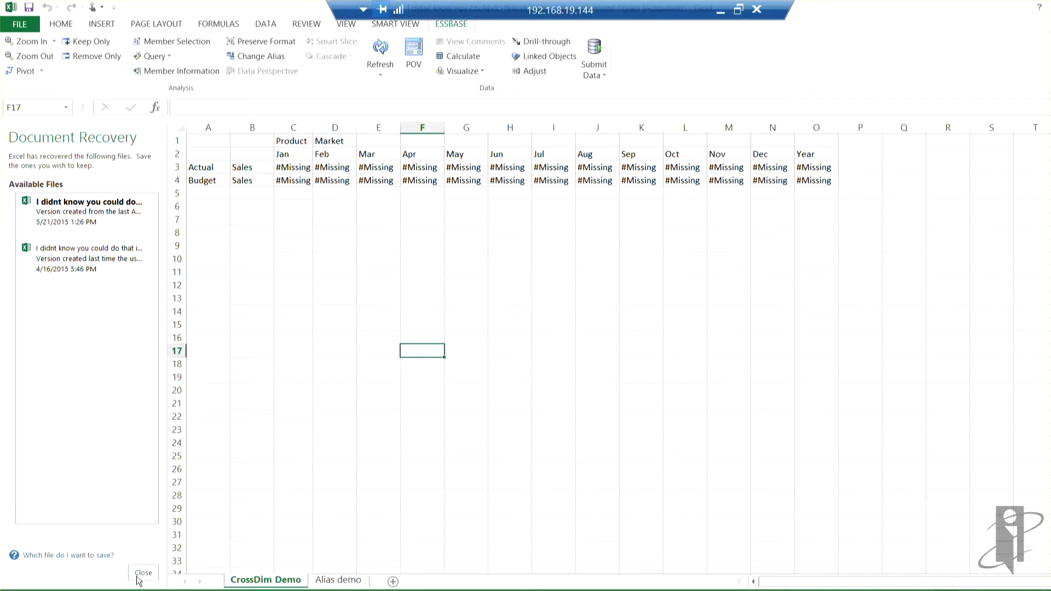
left_click(143, 572)
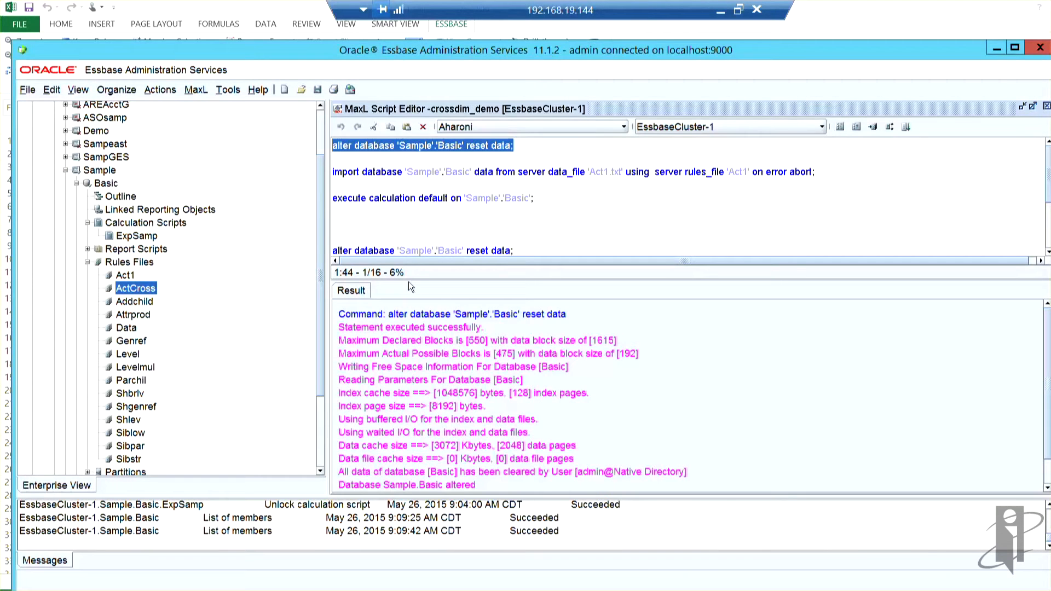
mouse_move(605, 172)
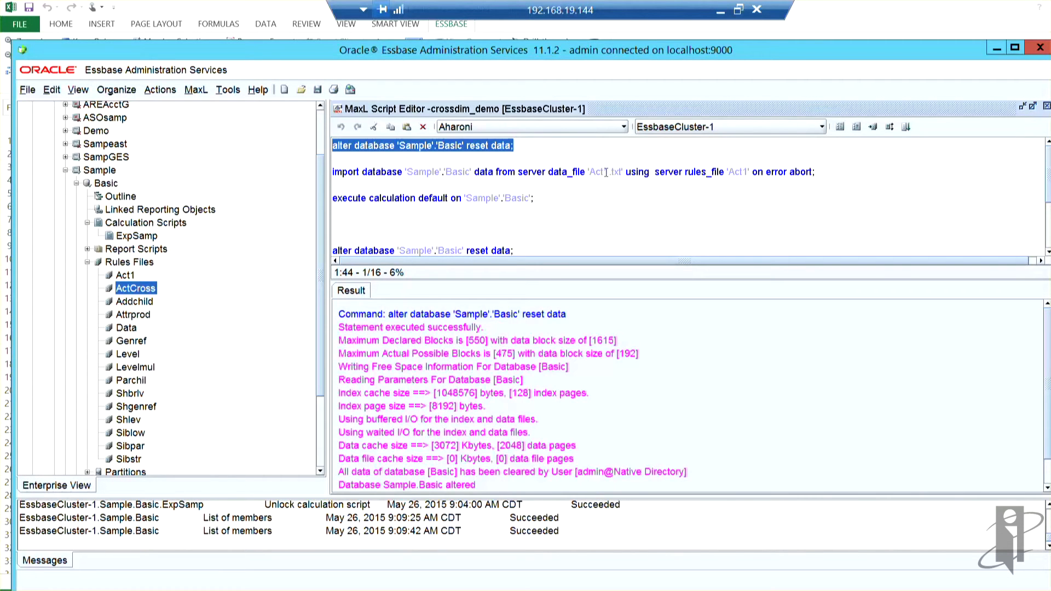
mouse_move(439, 204)
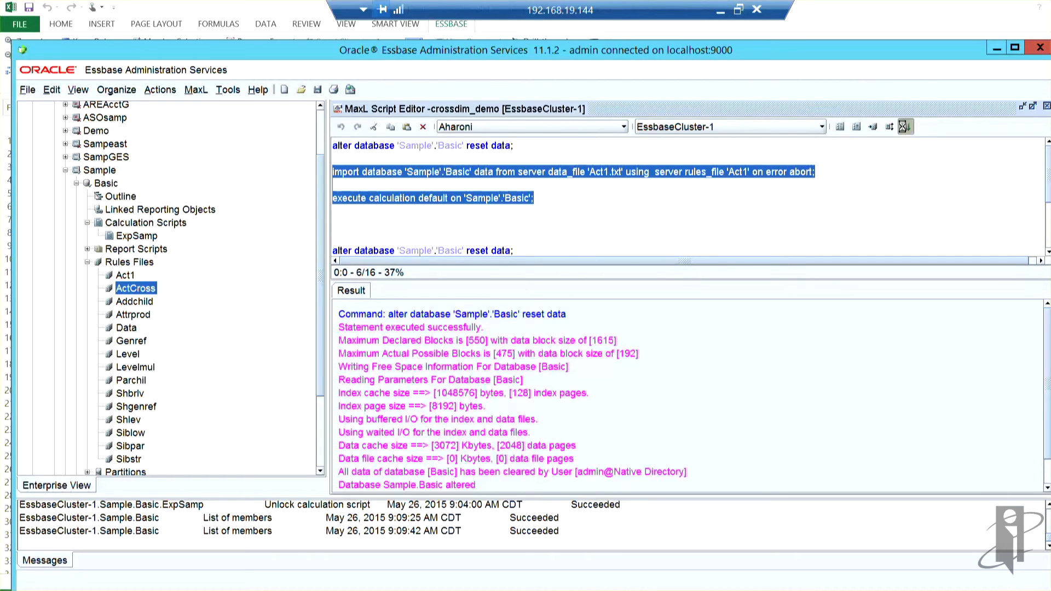
- Run the Act1.txt import with Act1 rules and default calculation, updating 60 cells
left_click(904, 127)
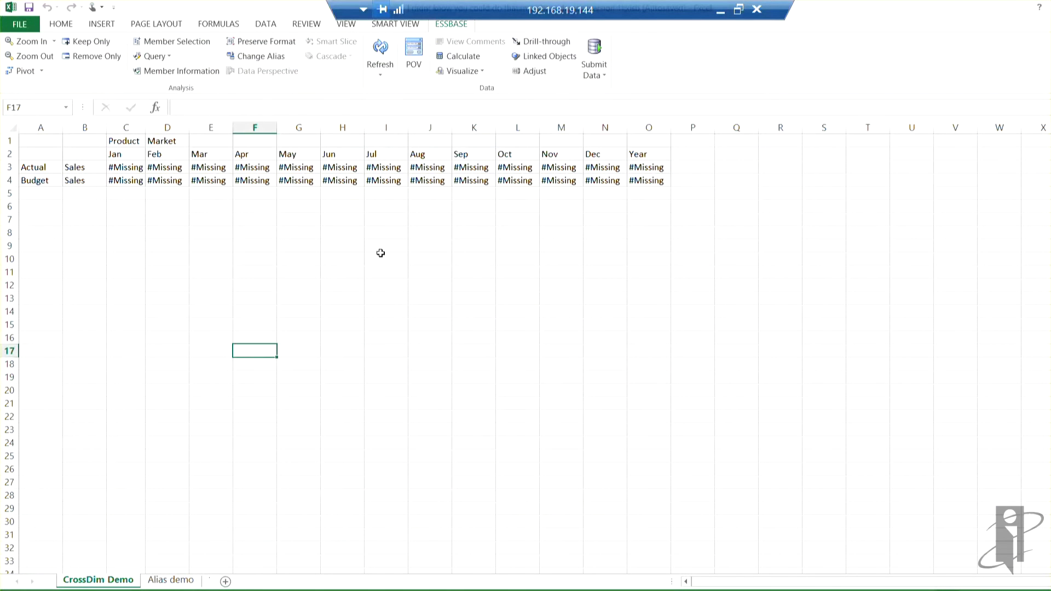
left_click(380, 52)
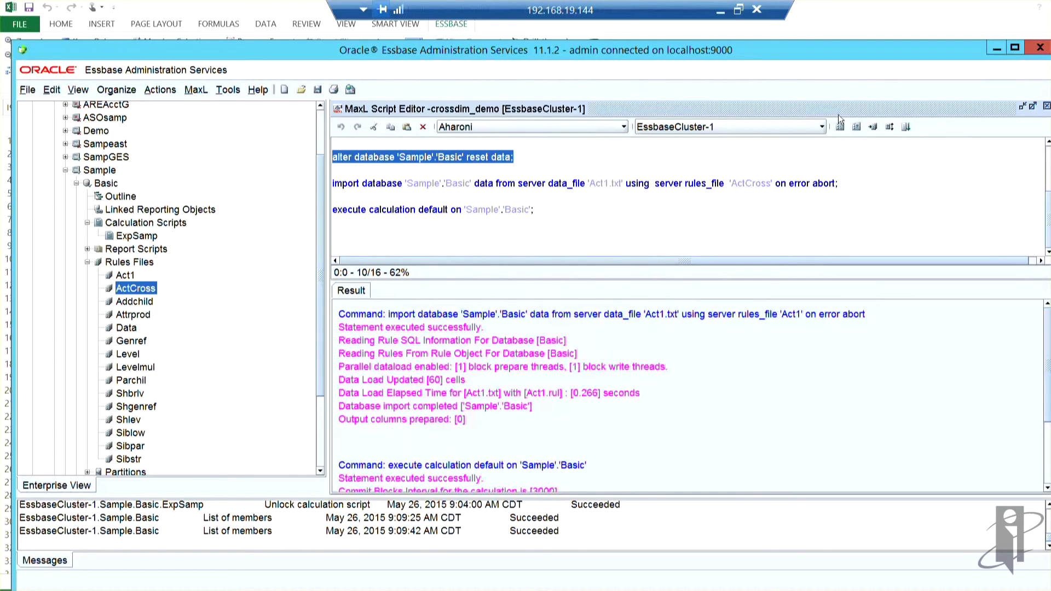
- Confirm Excel shows Actual months filled (Year 1324), then reset Sample.Basic data again
left_click(905, 127)
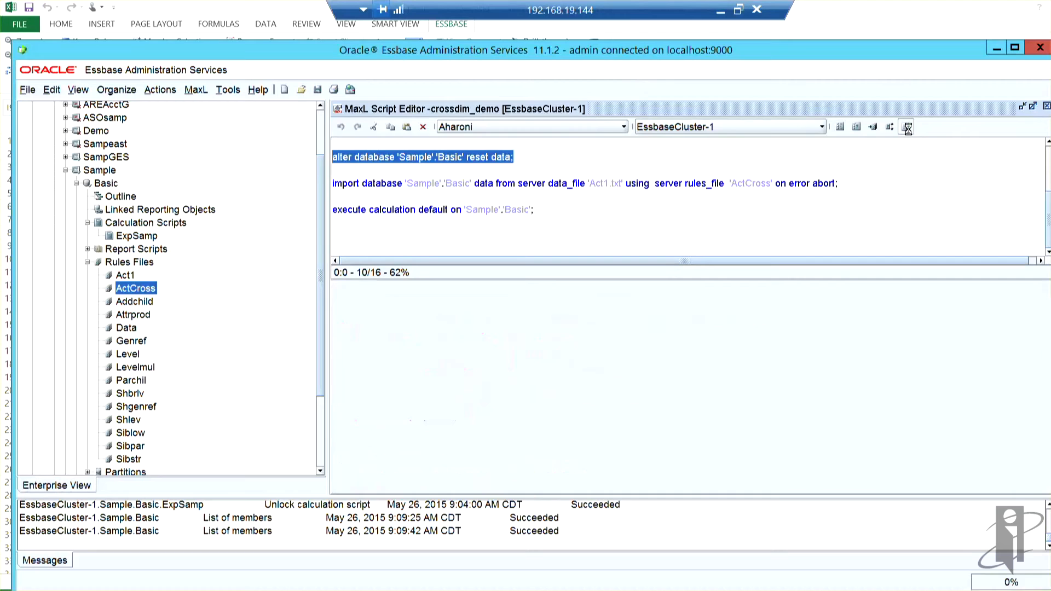
left_click(905, 127)
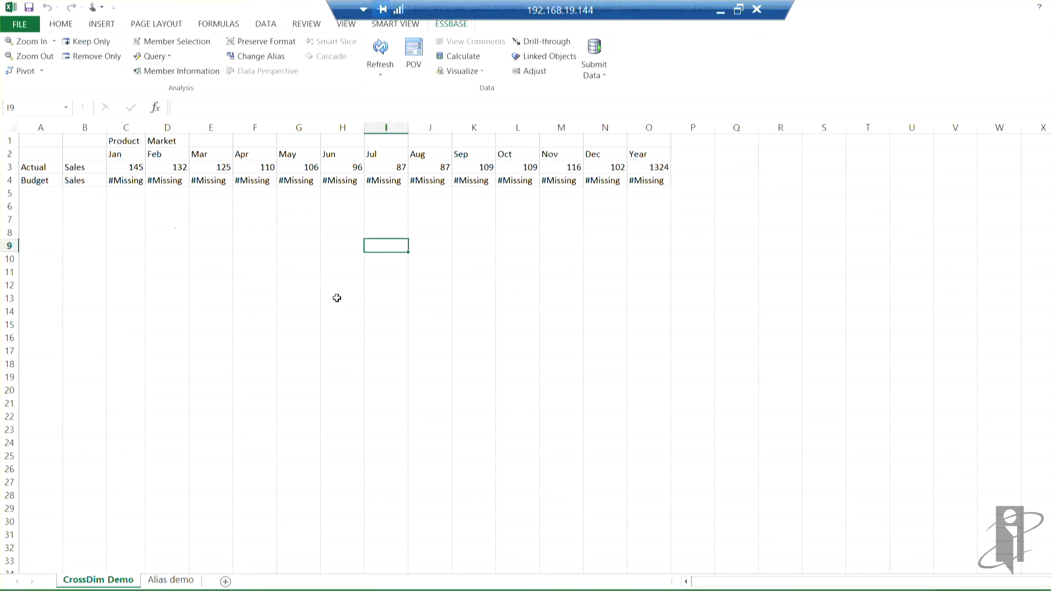
left_click(341, 285)
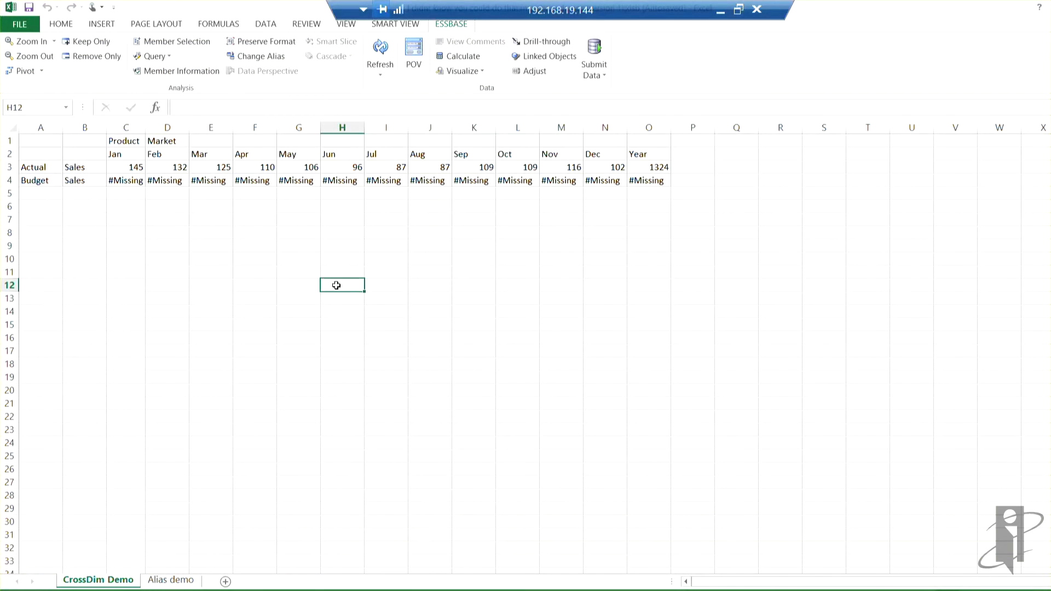
left_click(380, 50)
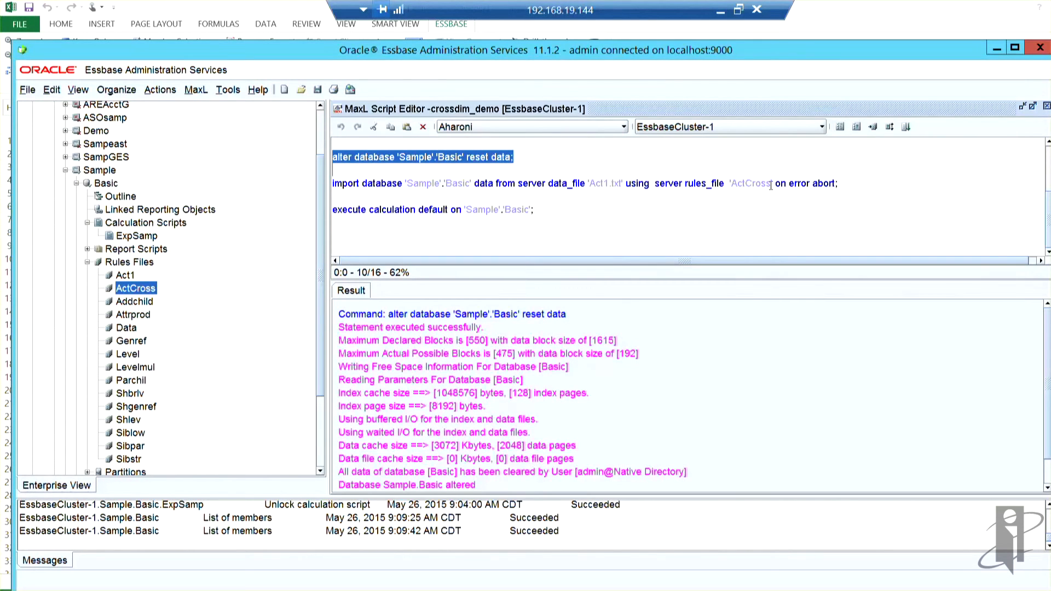
- Load Act1.txt with ActCross rules, calculate, and refresh Excel to show Actual Jan–Jun, Budget Jul–Dec
double_click(750, 183)
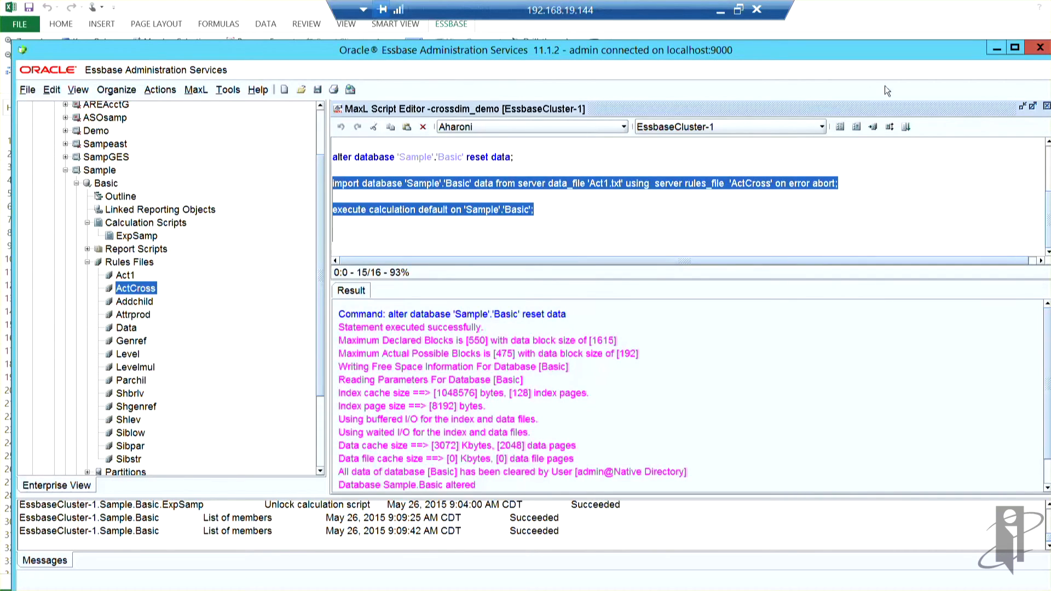
left_click(905, 126)
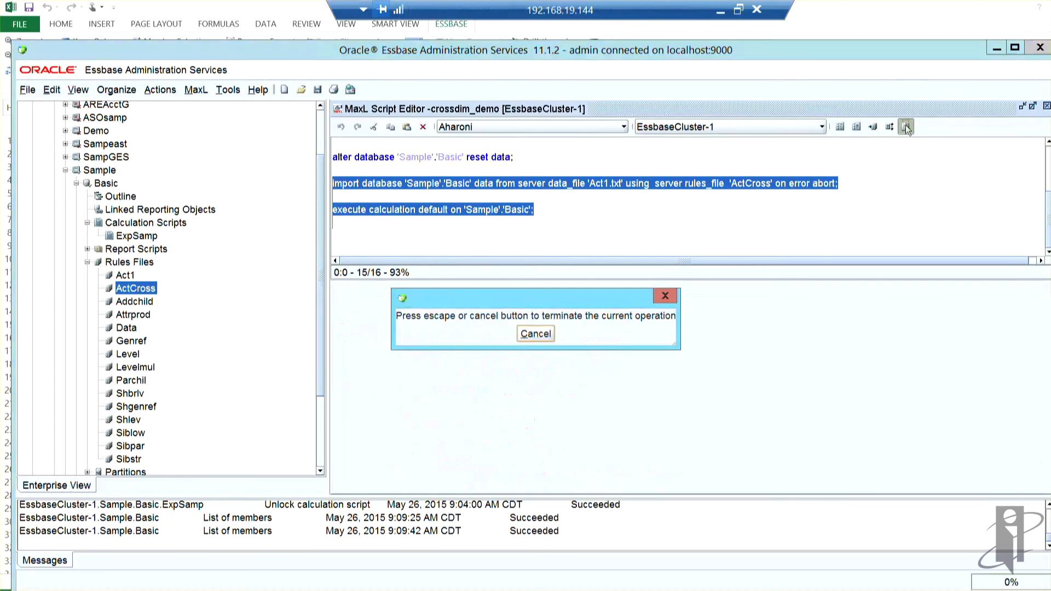
left_click(905, 126)
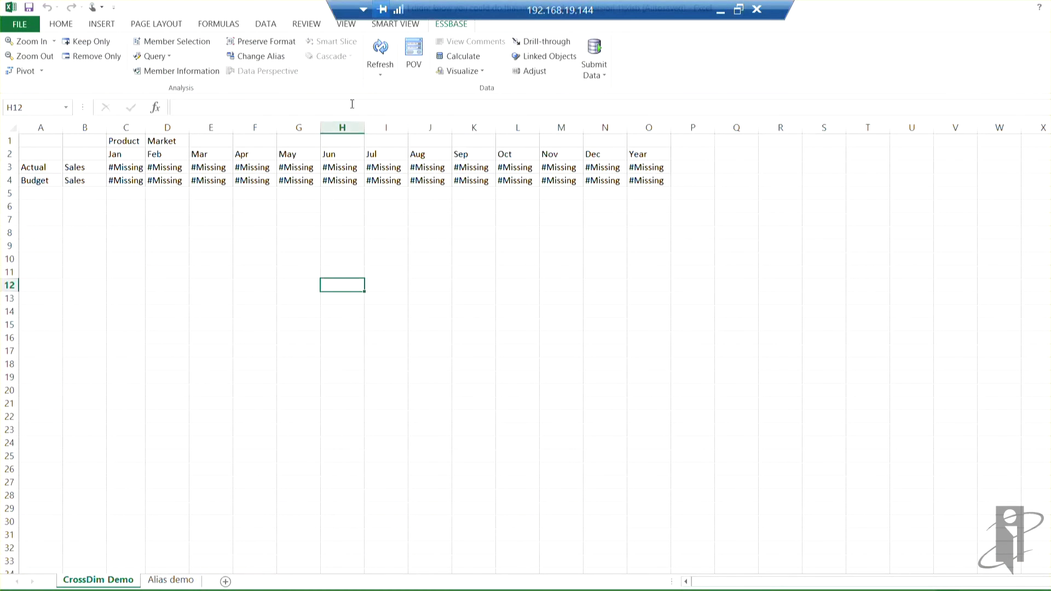
left_click(379, 48)
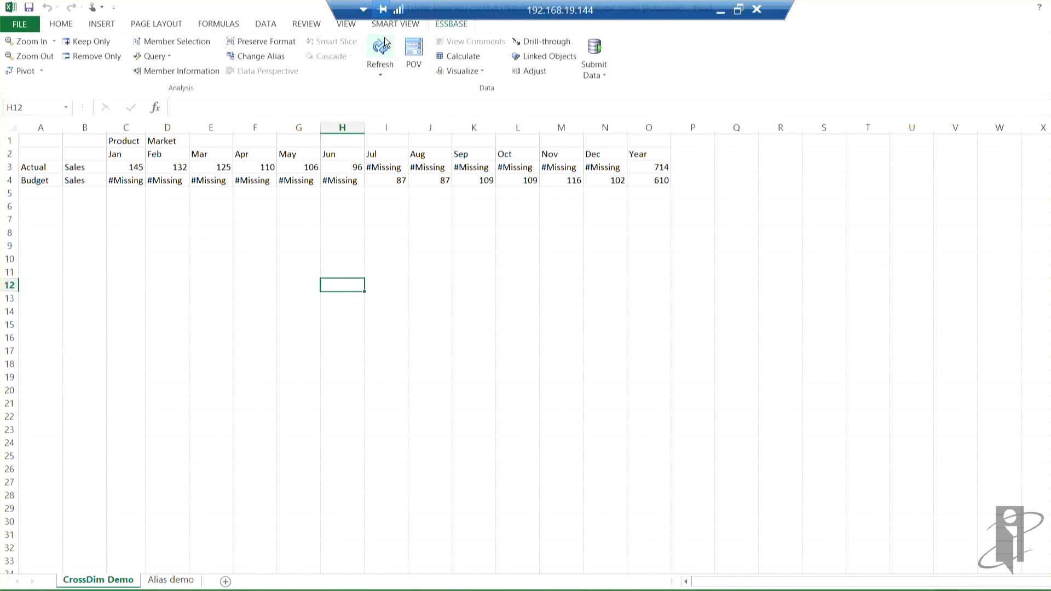